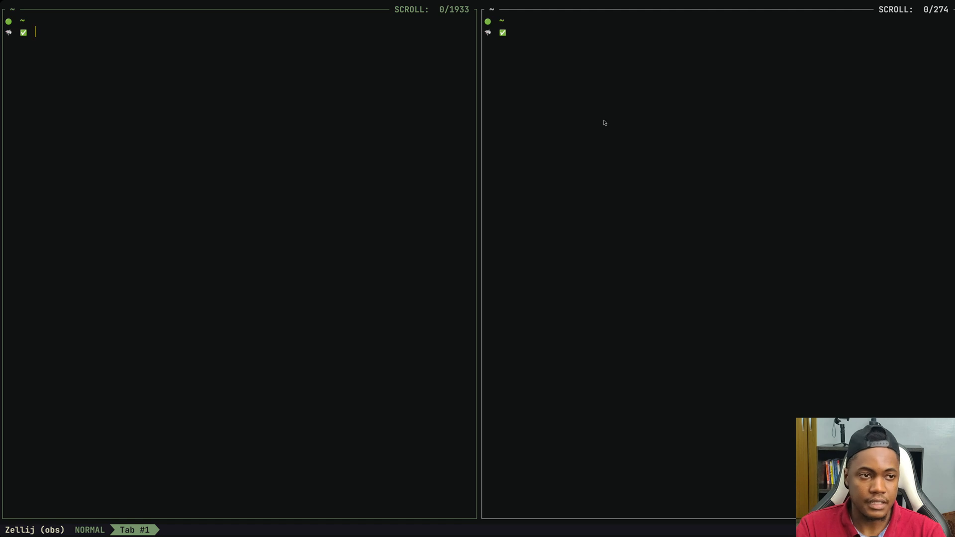
Step: Run neofetch in the left pane to show the Fedora system summary and logo
type("neofetch")
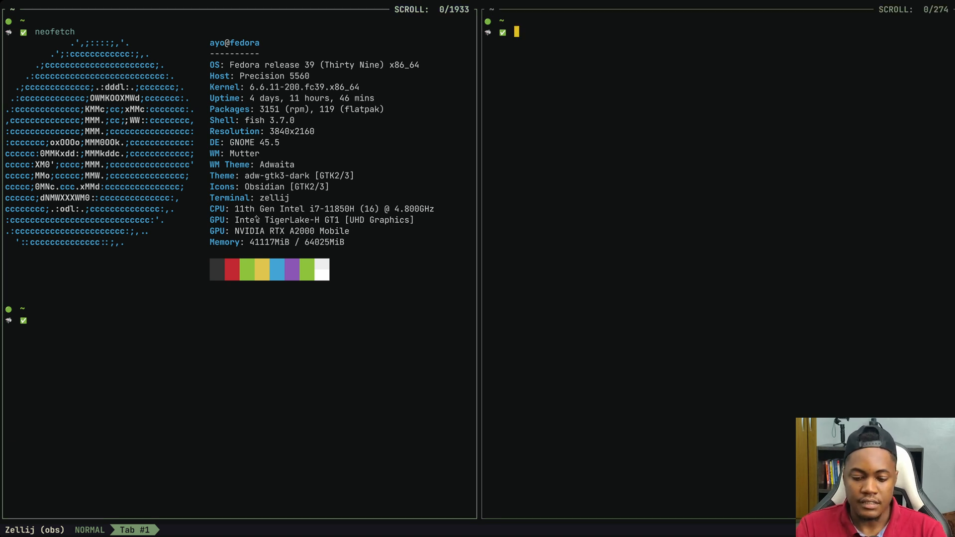
Step: Run fastfetch in the right pane beside the neofetch output
type("fastfetch")
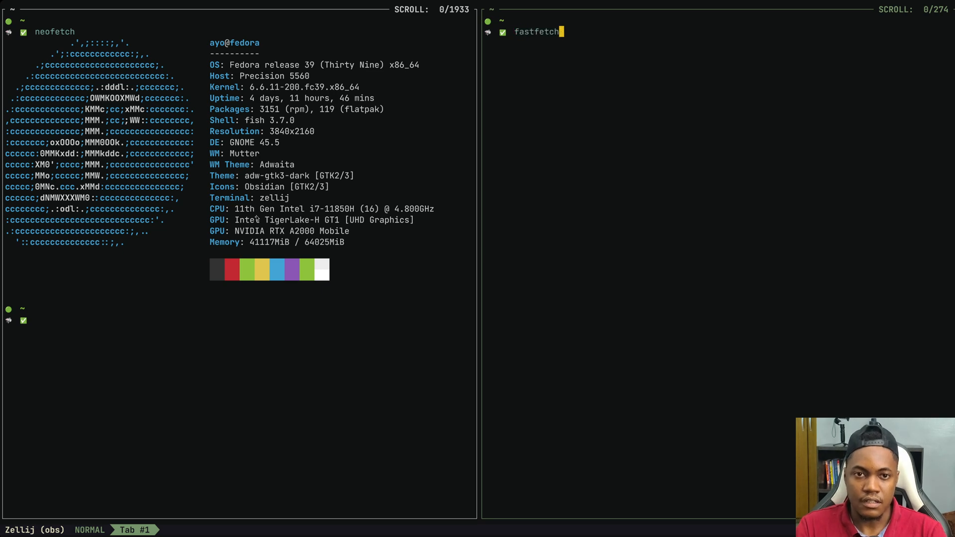
key("Enter")
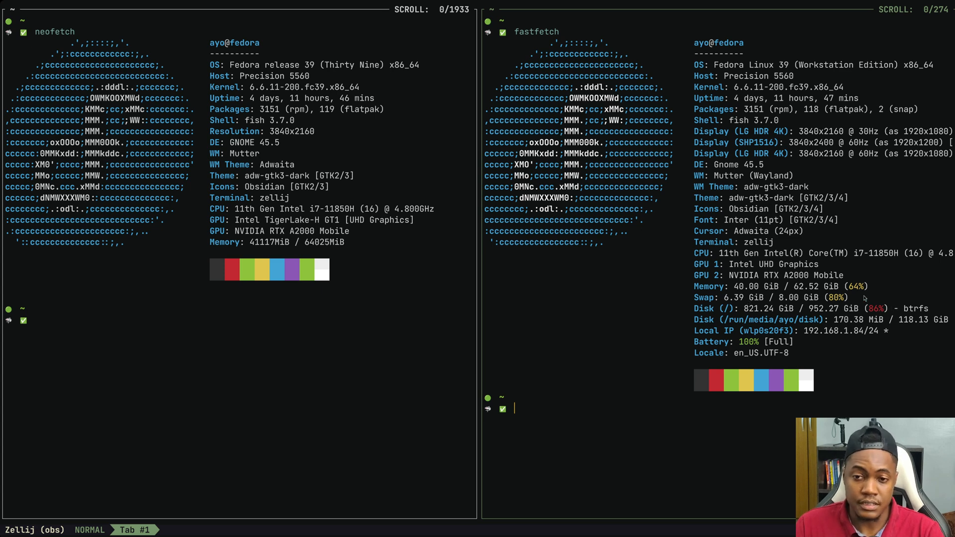
mouse_move(765, 309)
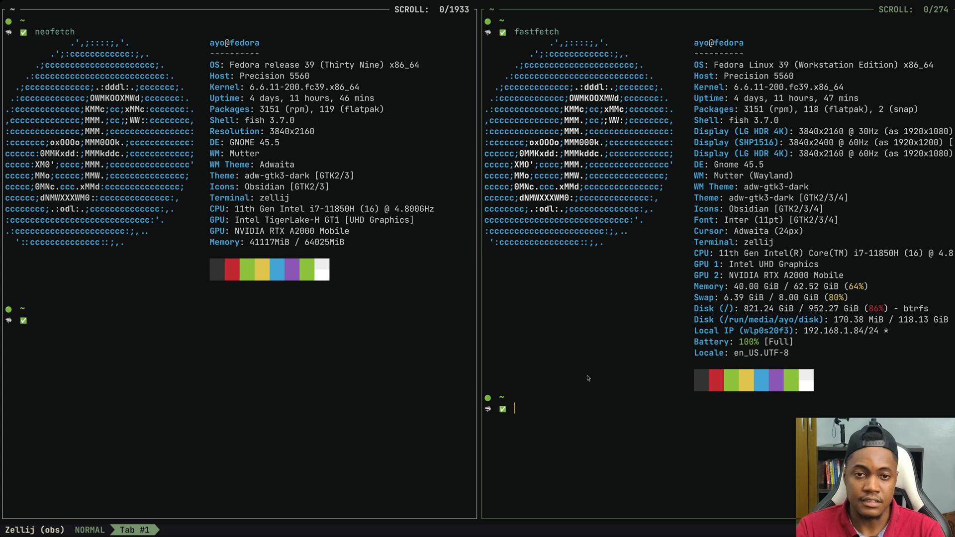
mouse_move(479, 273)
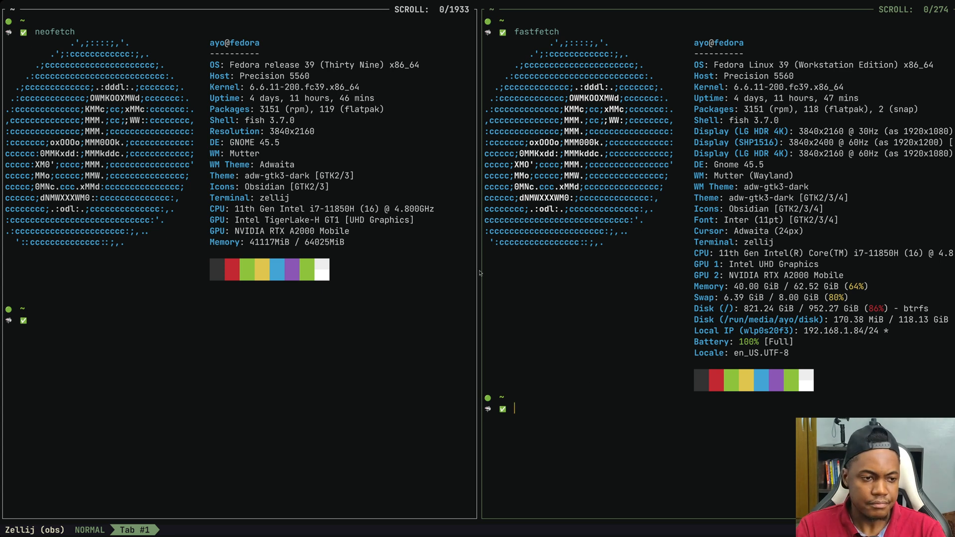
Step: Time neofetch (2.05 seconds) in the left pane, then time fastfetch in the right pane
type("time neofetch")
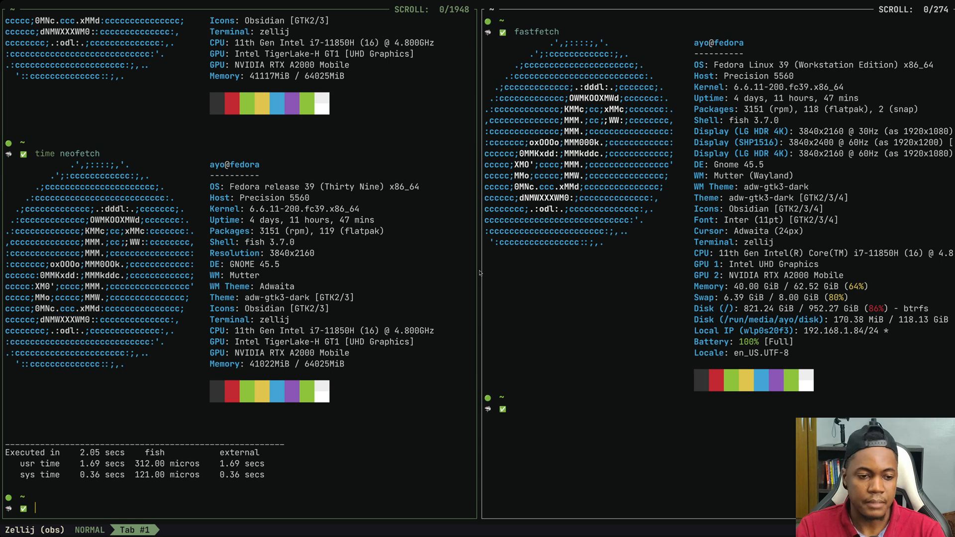
type("time fastfetch")
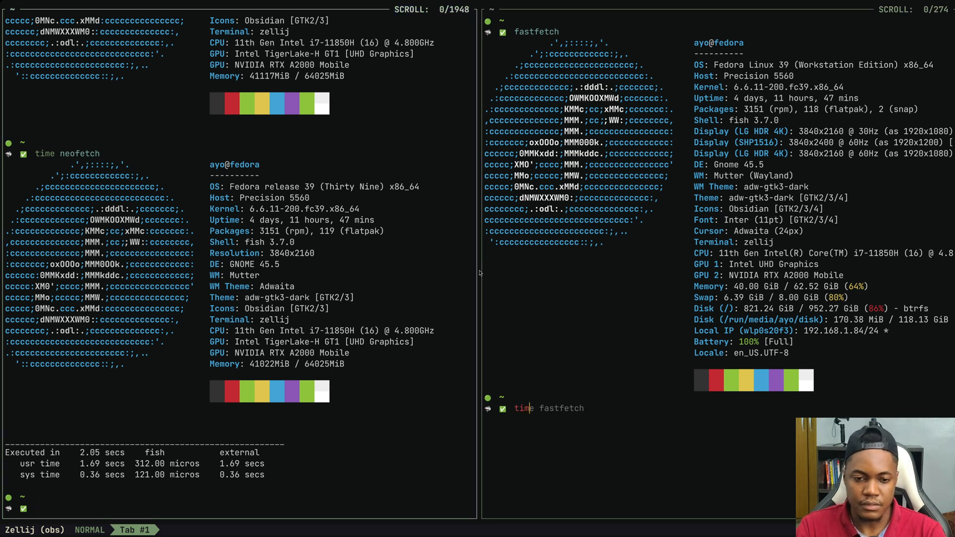
key("Enter")
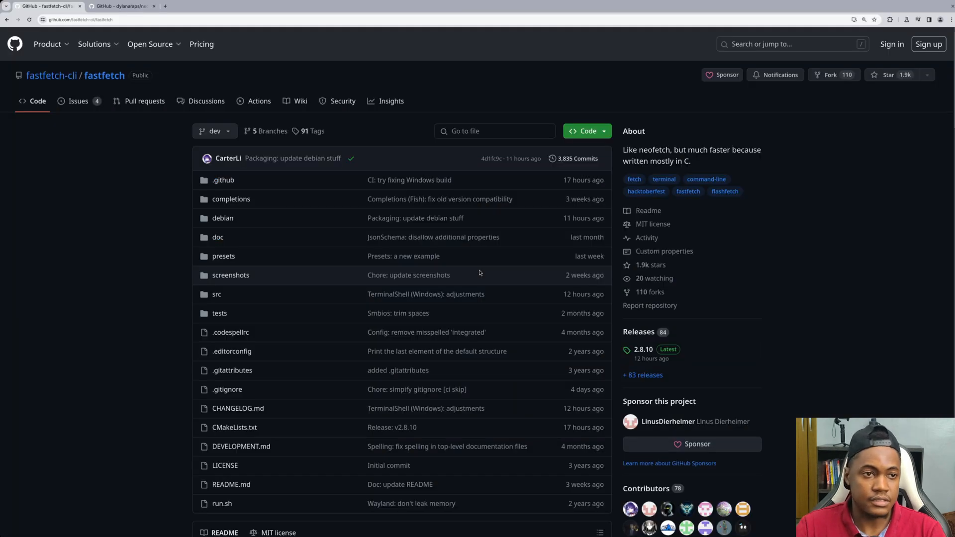
Step: Read the fastfetch GitHub README through its installation and usage sections
left_click(151, 43)
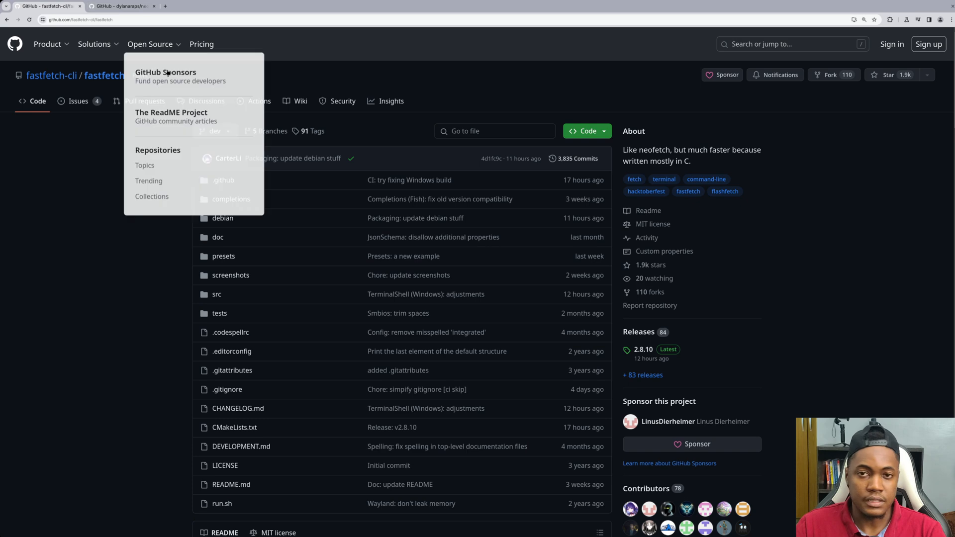
mouse_move(443, 89)
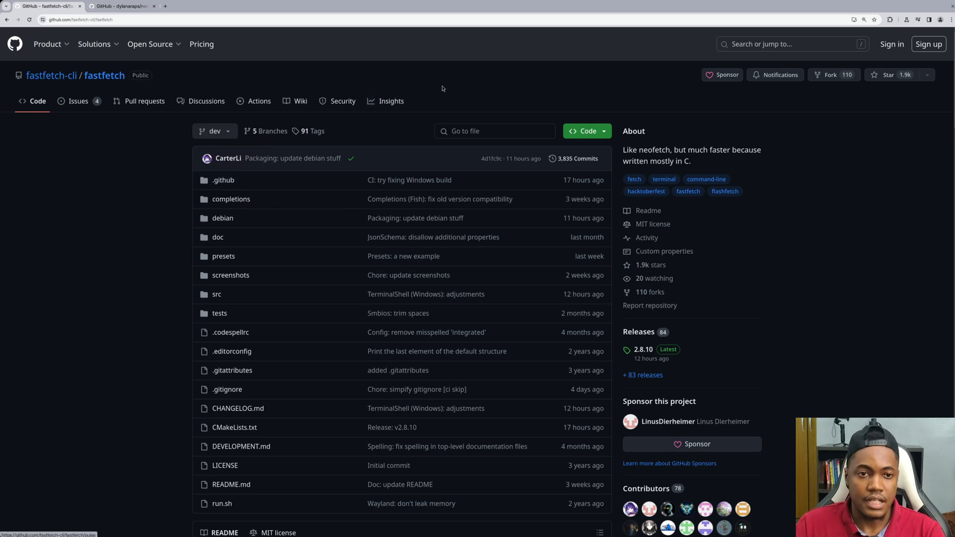
scroll("down", 3)
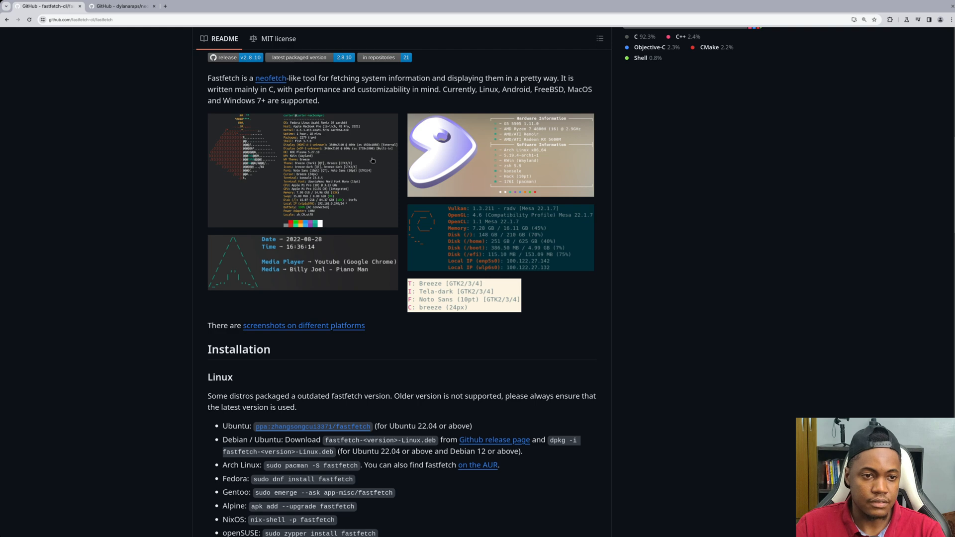
scroll("down", 3)
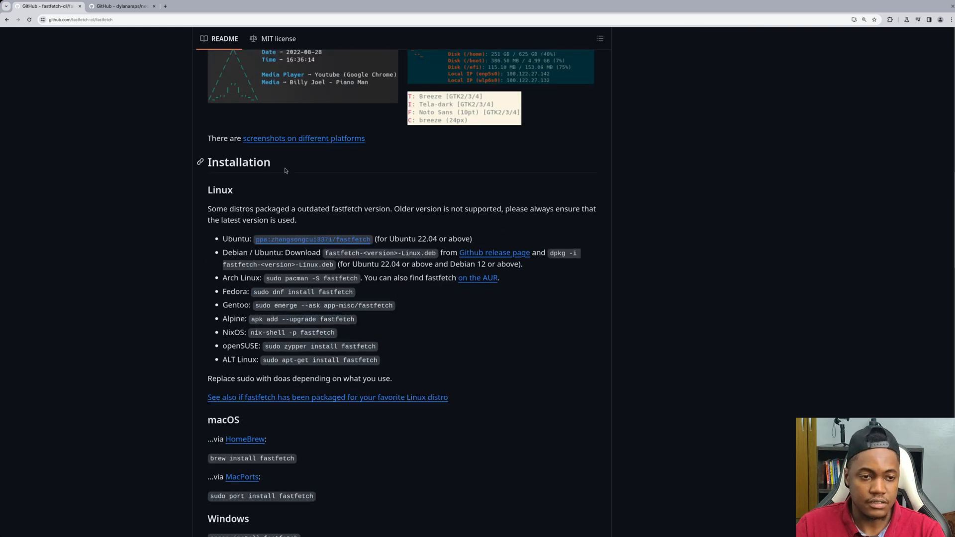
scroll("down", 3)
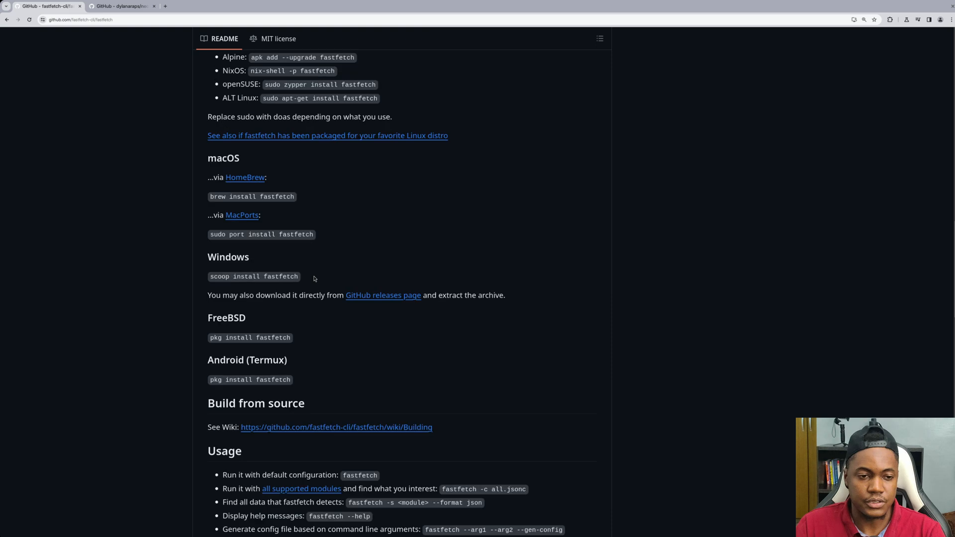
mouse_move(222, 332)
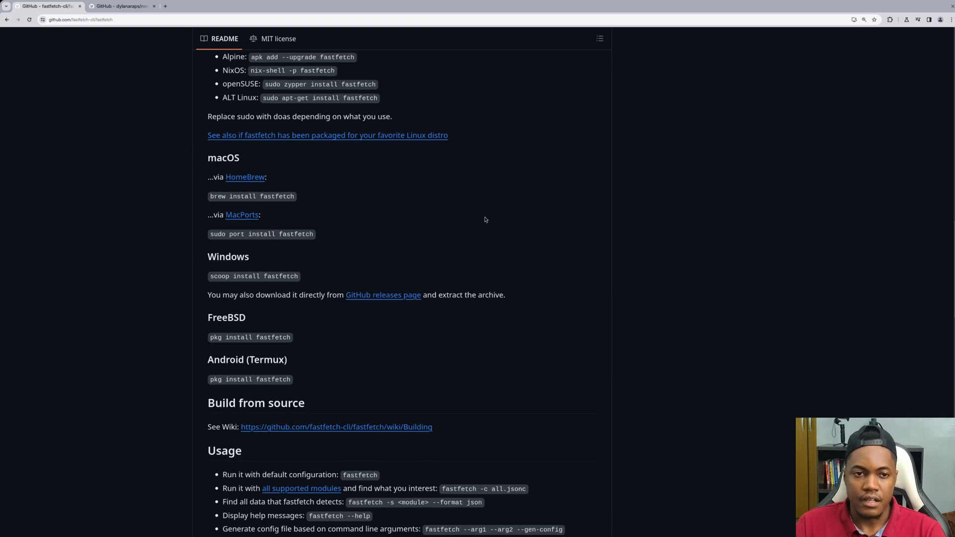
scroll("up", 3)
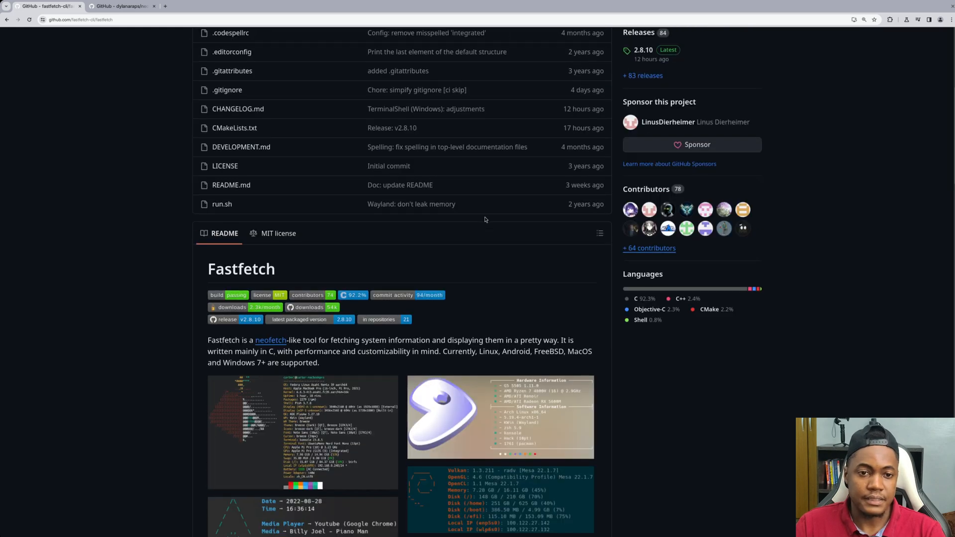
scroll("down", 3)
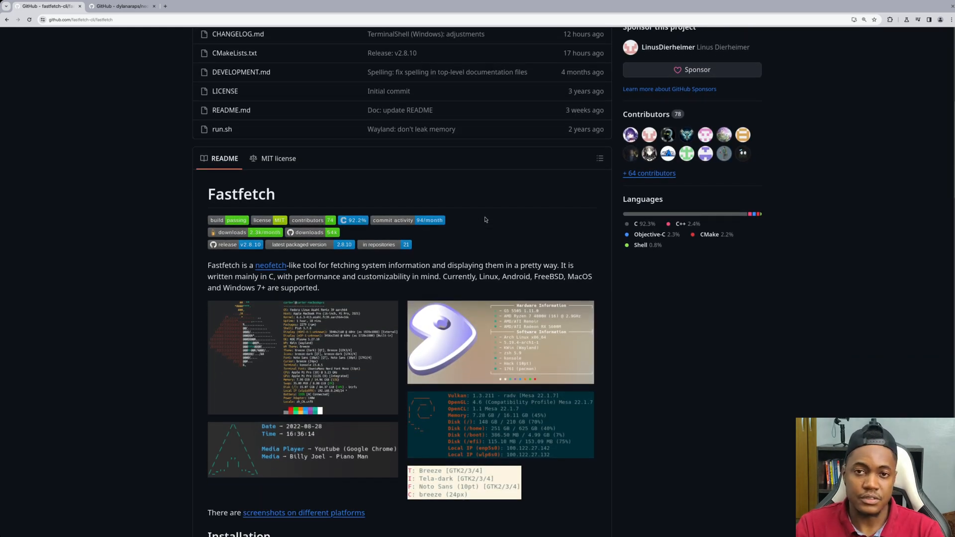